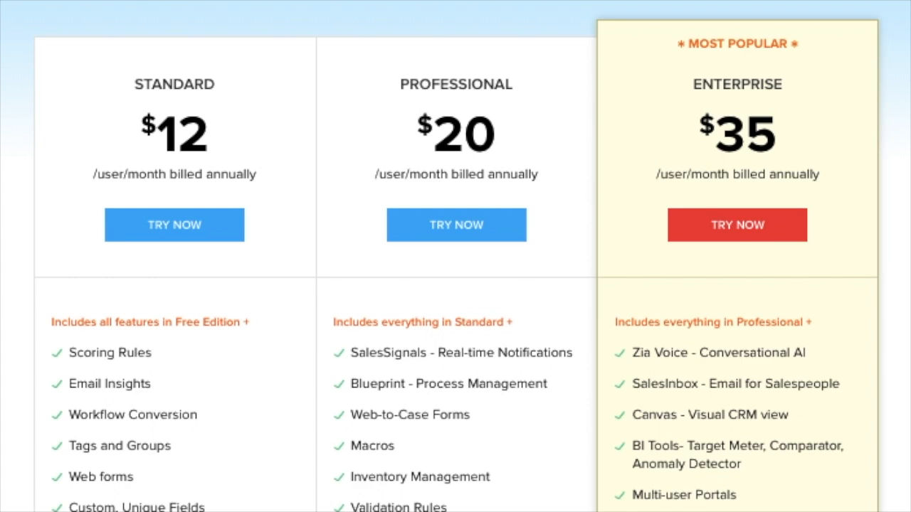
{"action": "mouse_move", "coordinate": [208, 98]}
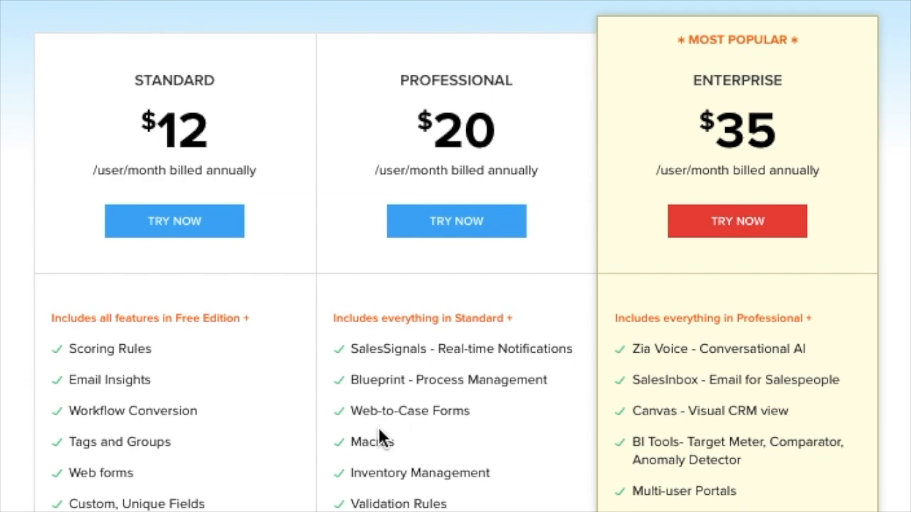
{"action": "mouse_move", "coordinate": [384, 440]}
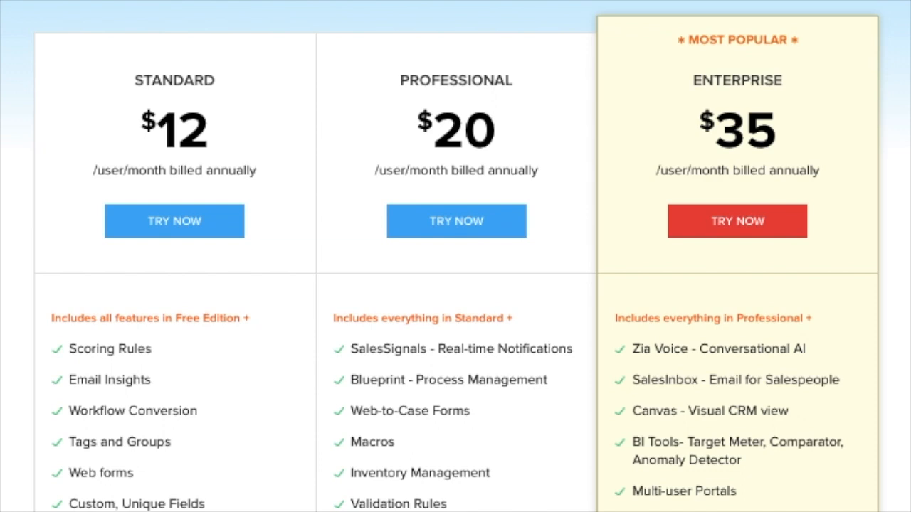
- Take the guided onboarding tour and finish it to reach the home dashboard
{"action": "scroll", "scroll_direction": "down", "scroll_amount": 3}
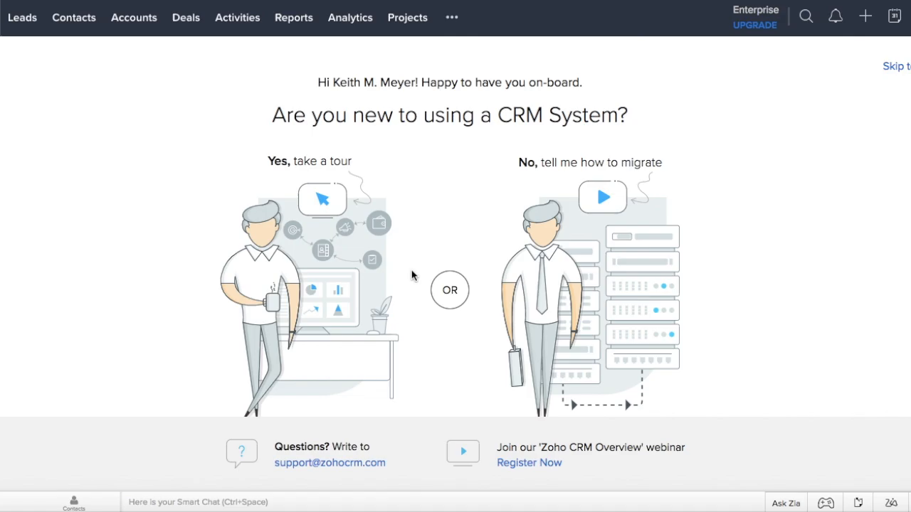
{"action": "mouse_move", "coordinate": [408, 269]}
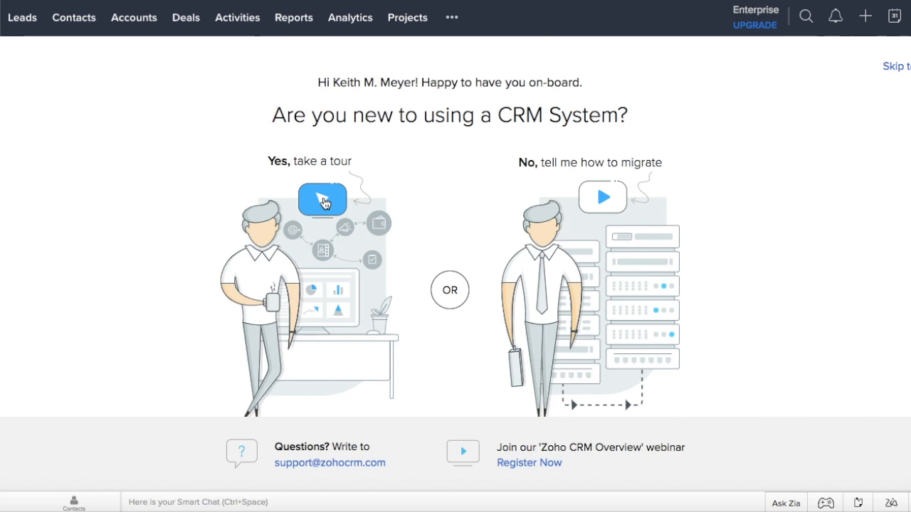
{"action": "left_click", "coordinate": [322, 199]}
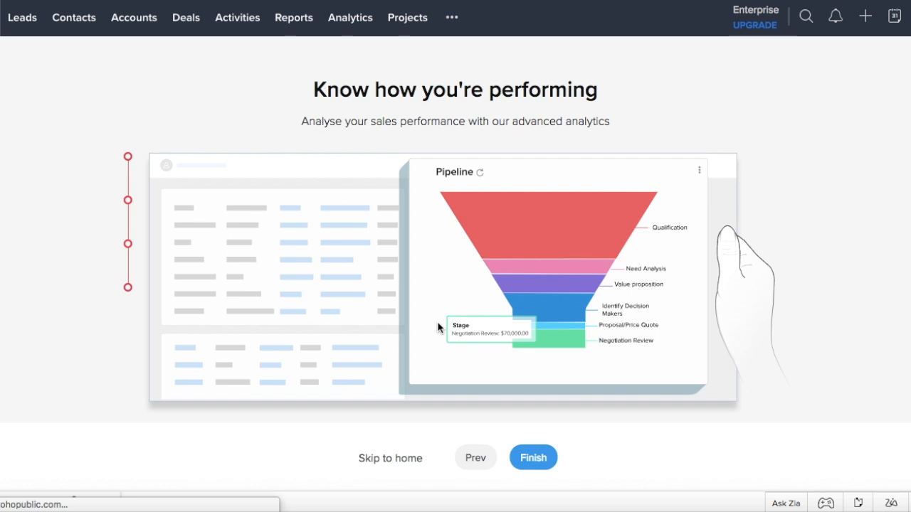
{"action": "left_click", "coordinate": [533, 458]}
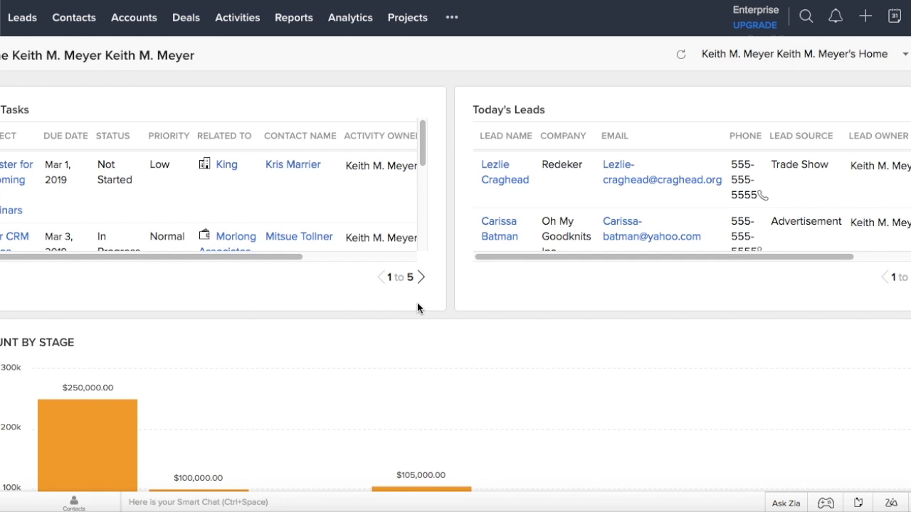
{"action": "mouse_move", "coordinate": [603, 340]}
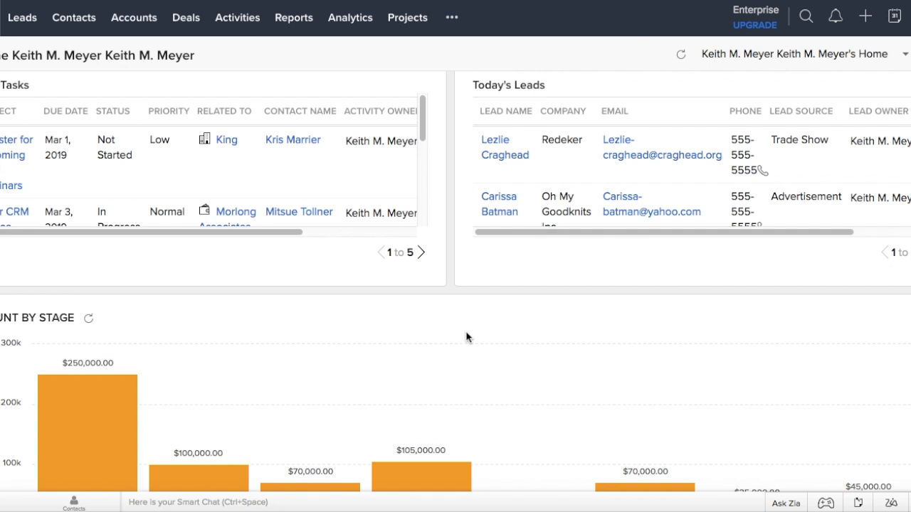
{"action": "mouse_move", "coordinate": [475, 346]}
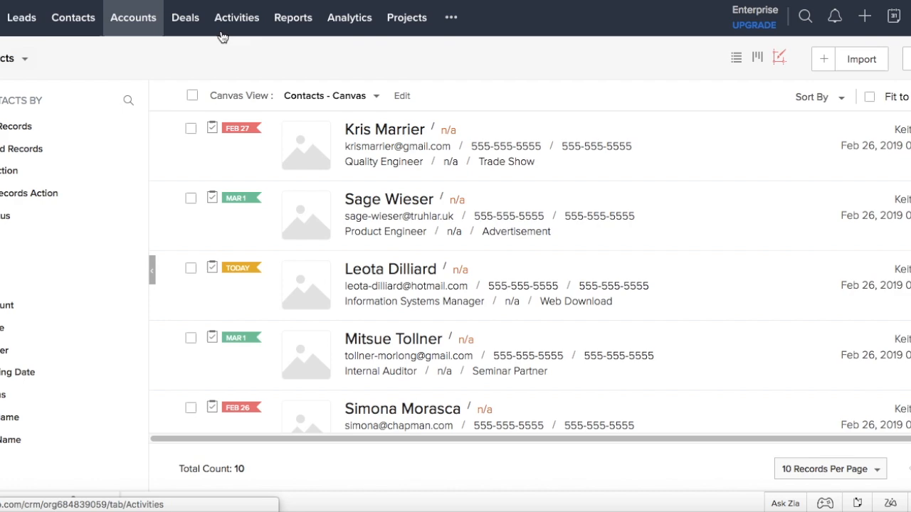
- View the Org Overview dashboard, then return Home and review the Amount by Stage chart
{"action": "left_click", "coordinate": [292, 17]}
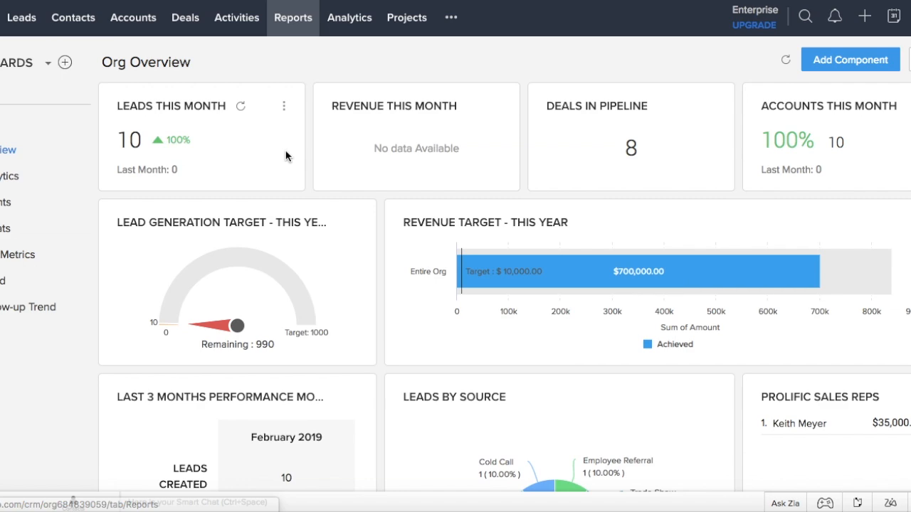
{"action": "left_click", "coordinate": [72, 17]}
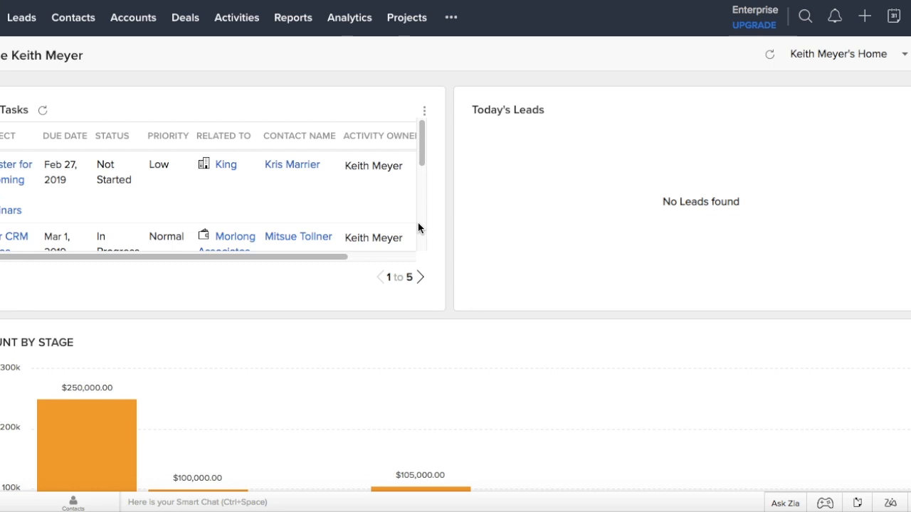
{"action": "scroll", "scroll_direction": "down", "scroll_amount": 3}
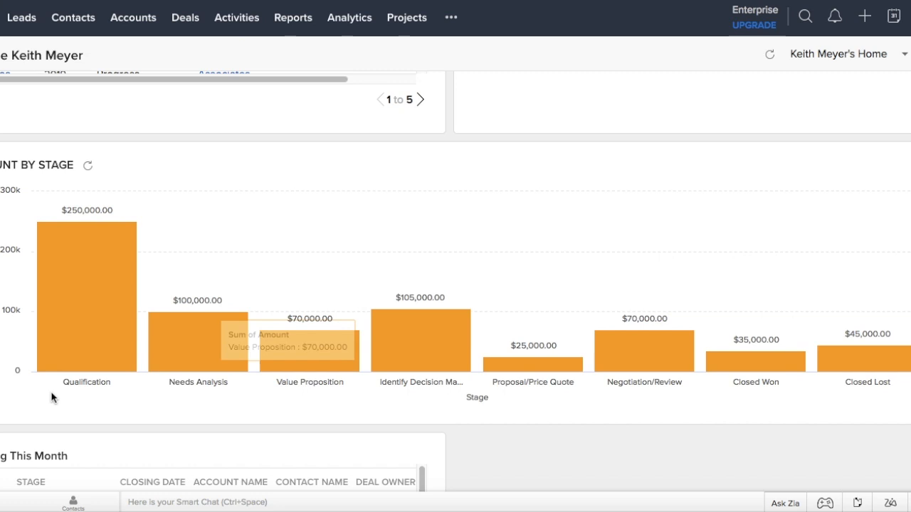
{"action": "scroll", "scroll_direction": "up", "scroll_amount": 3}
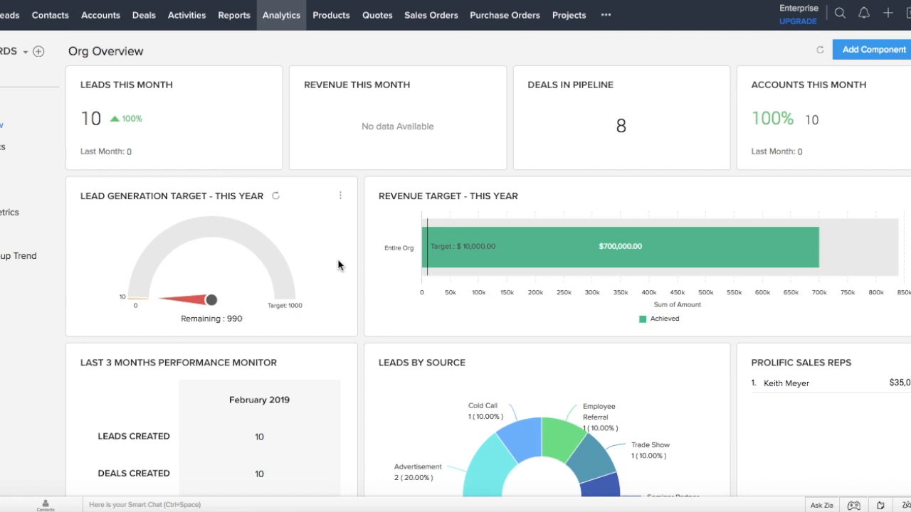
- Scroll through the analytics dashboards down to Activity Stats with tasks, calls and events
{"action": "scroll", "scroll_direction": "down", "scroll_amount": 3}
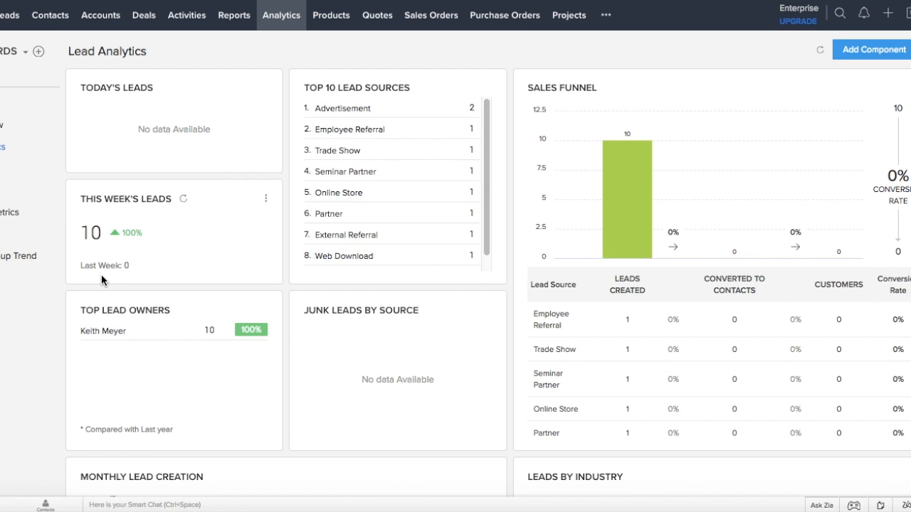
{"action": "scroll", "scroll_direction": "down", "scroll_amount": 3}
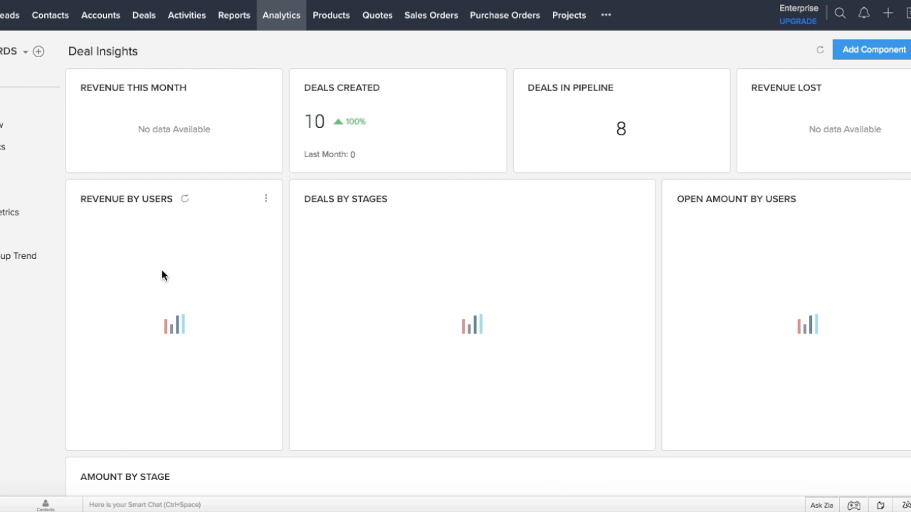
{"action": "scroll", "scroll_direction": "down", "scroll_amount": 3}
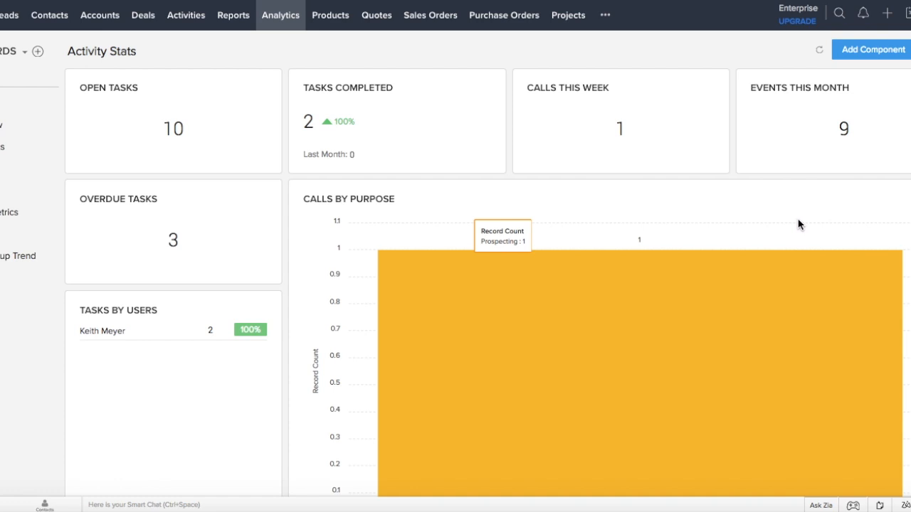
{"action": "mouse_move", "coordinate": [812, 404]}
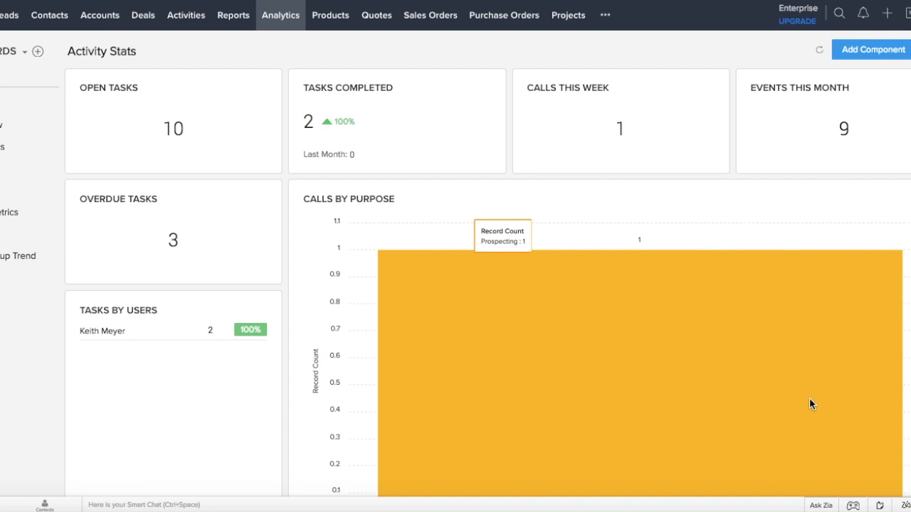
{"action": "mouse_move", "coordinate": [854, 506]}
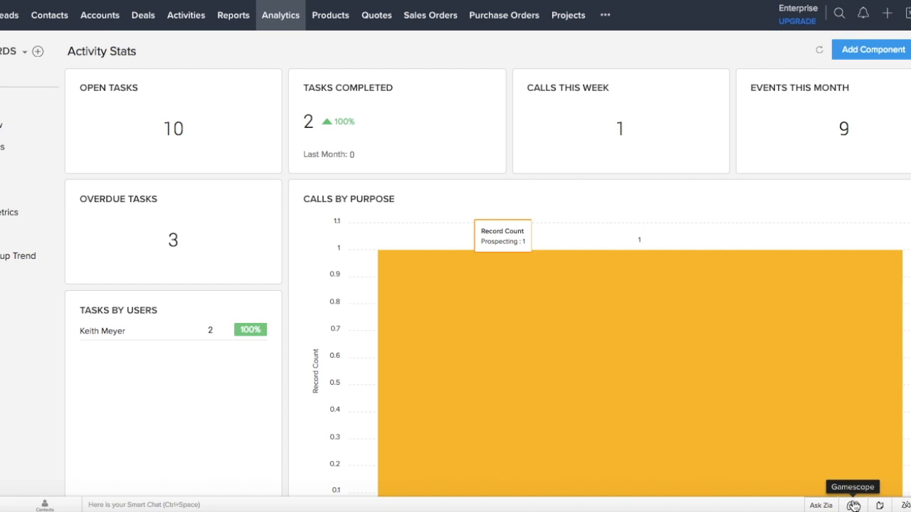
- Go to Gamescope from the bottom bar and start creating a new game
{"action": "left_click", "coordinate": [852, 506]}
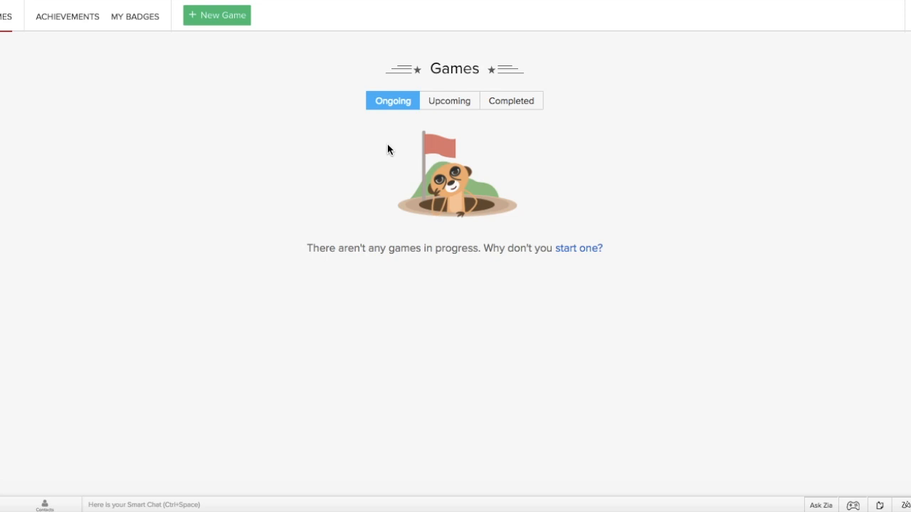
{"action": "mouse_move", "coordinate": [462, 159]}
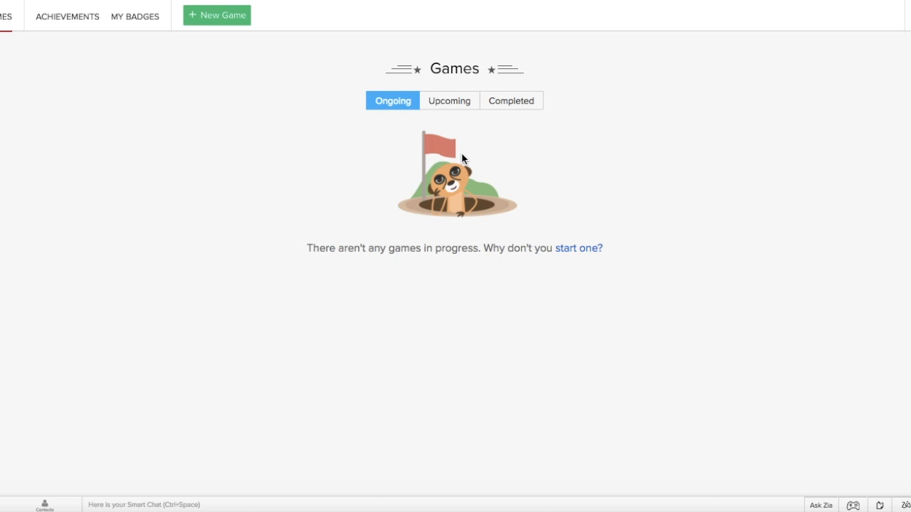
{"action": "left_click", "coordinate": [216, 15]}
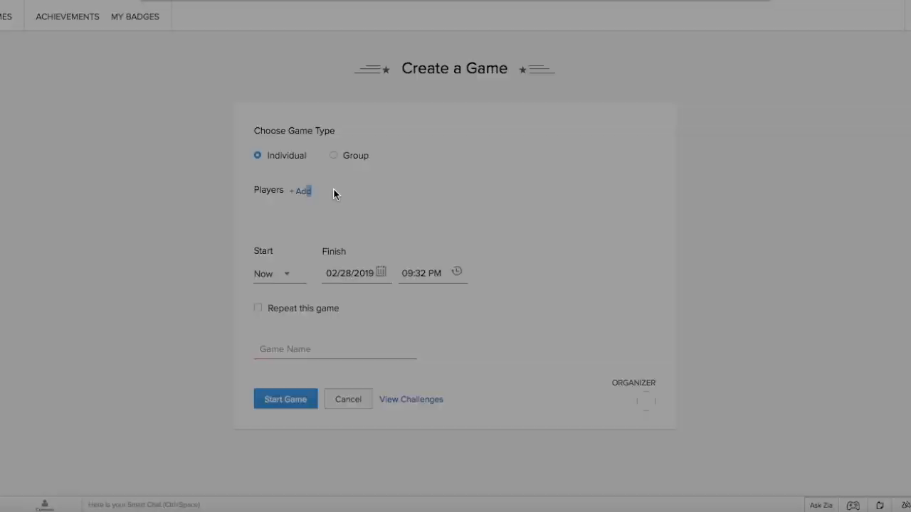
{"action": "mouse_move", "coordinate": [356, 199]}
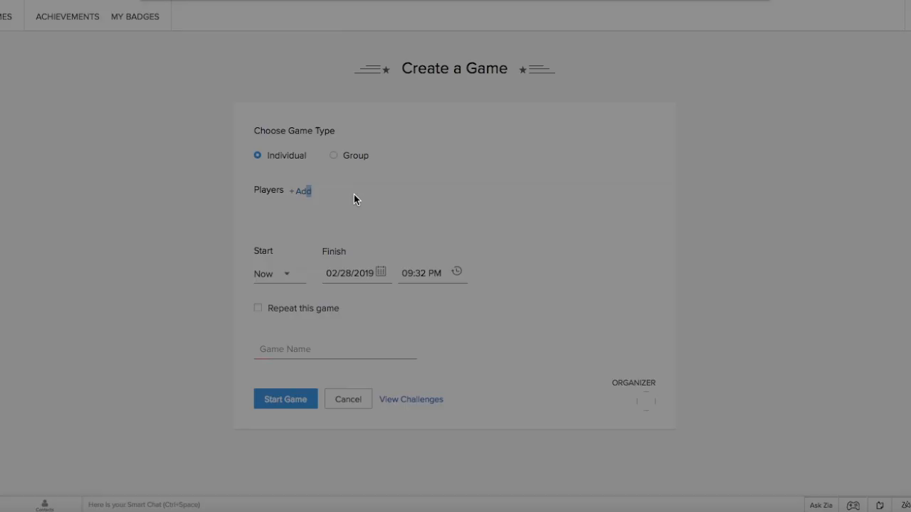
- Add players to the individual game and name it Fake Game before starting it
{"action": "left_click", "coordinate": [302, 190]}
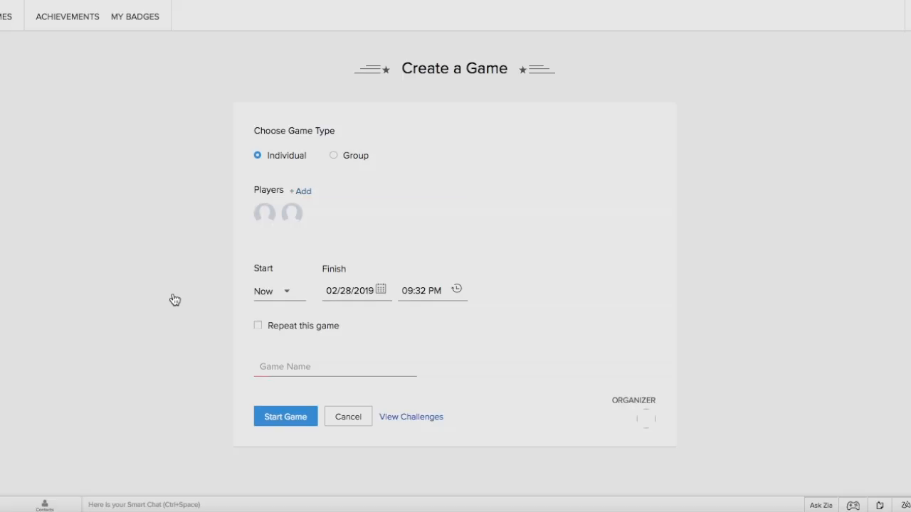
{"action": "left_click", "coordinate": [334, 367]}
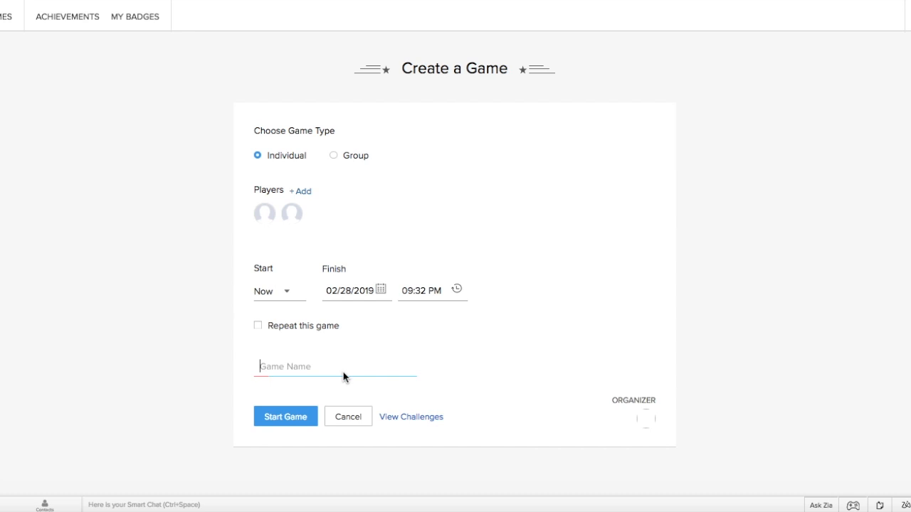
{"action": "left_click", "coordinate": [284, 416]}
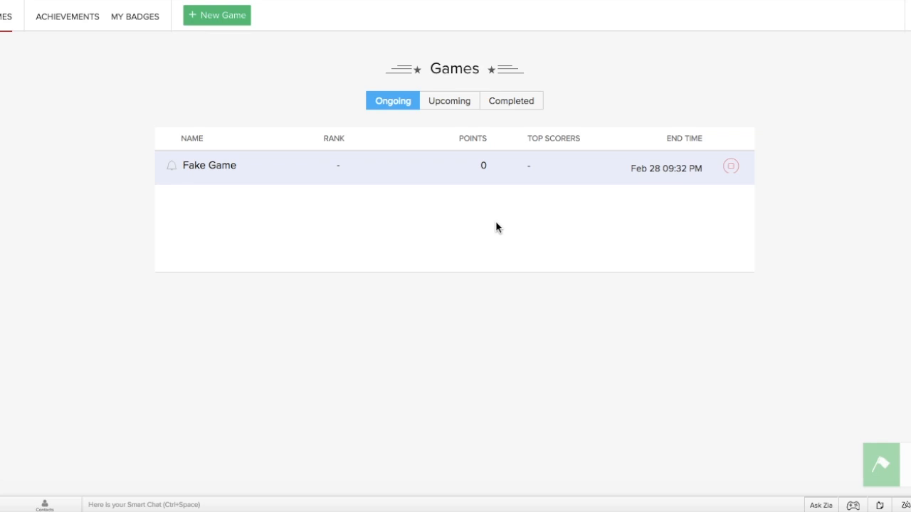
{"action": "left_click", "coordinate": [209, 165]}
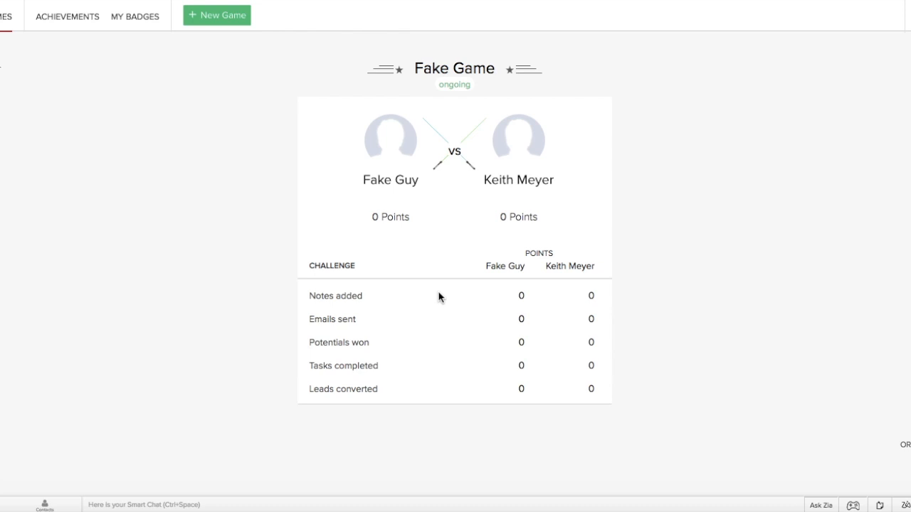
{"action": "left_click", "coordinate": [134, 15]}
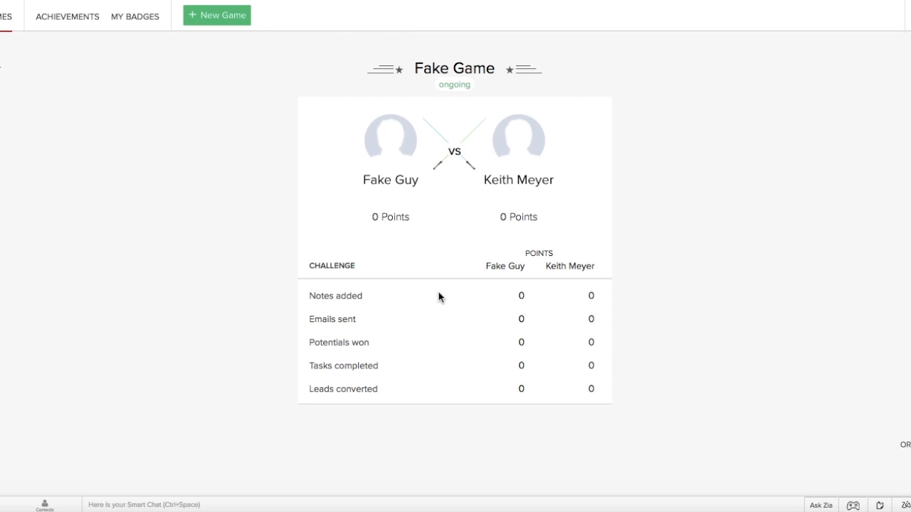